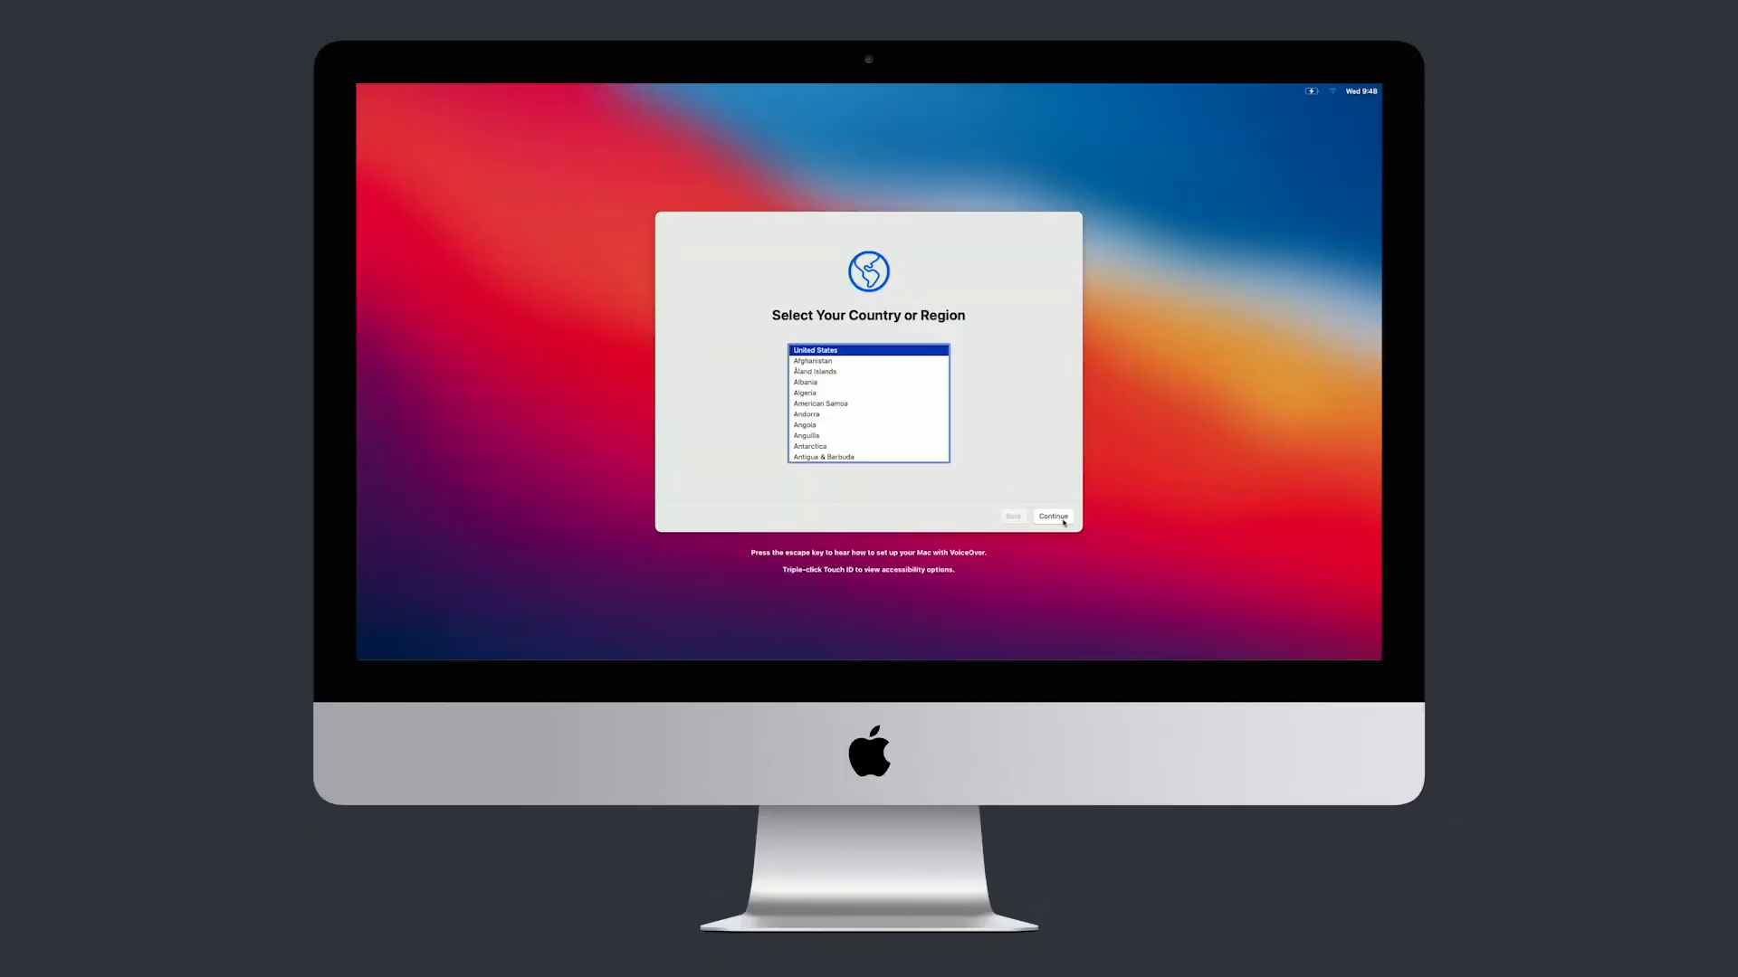
Keep United States as the region and continue to the Jamf remote management page.
click(1054, 516)
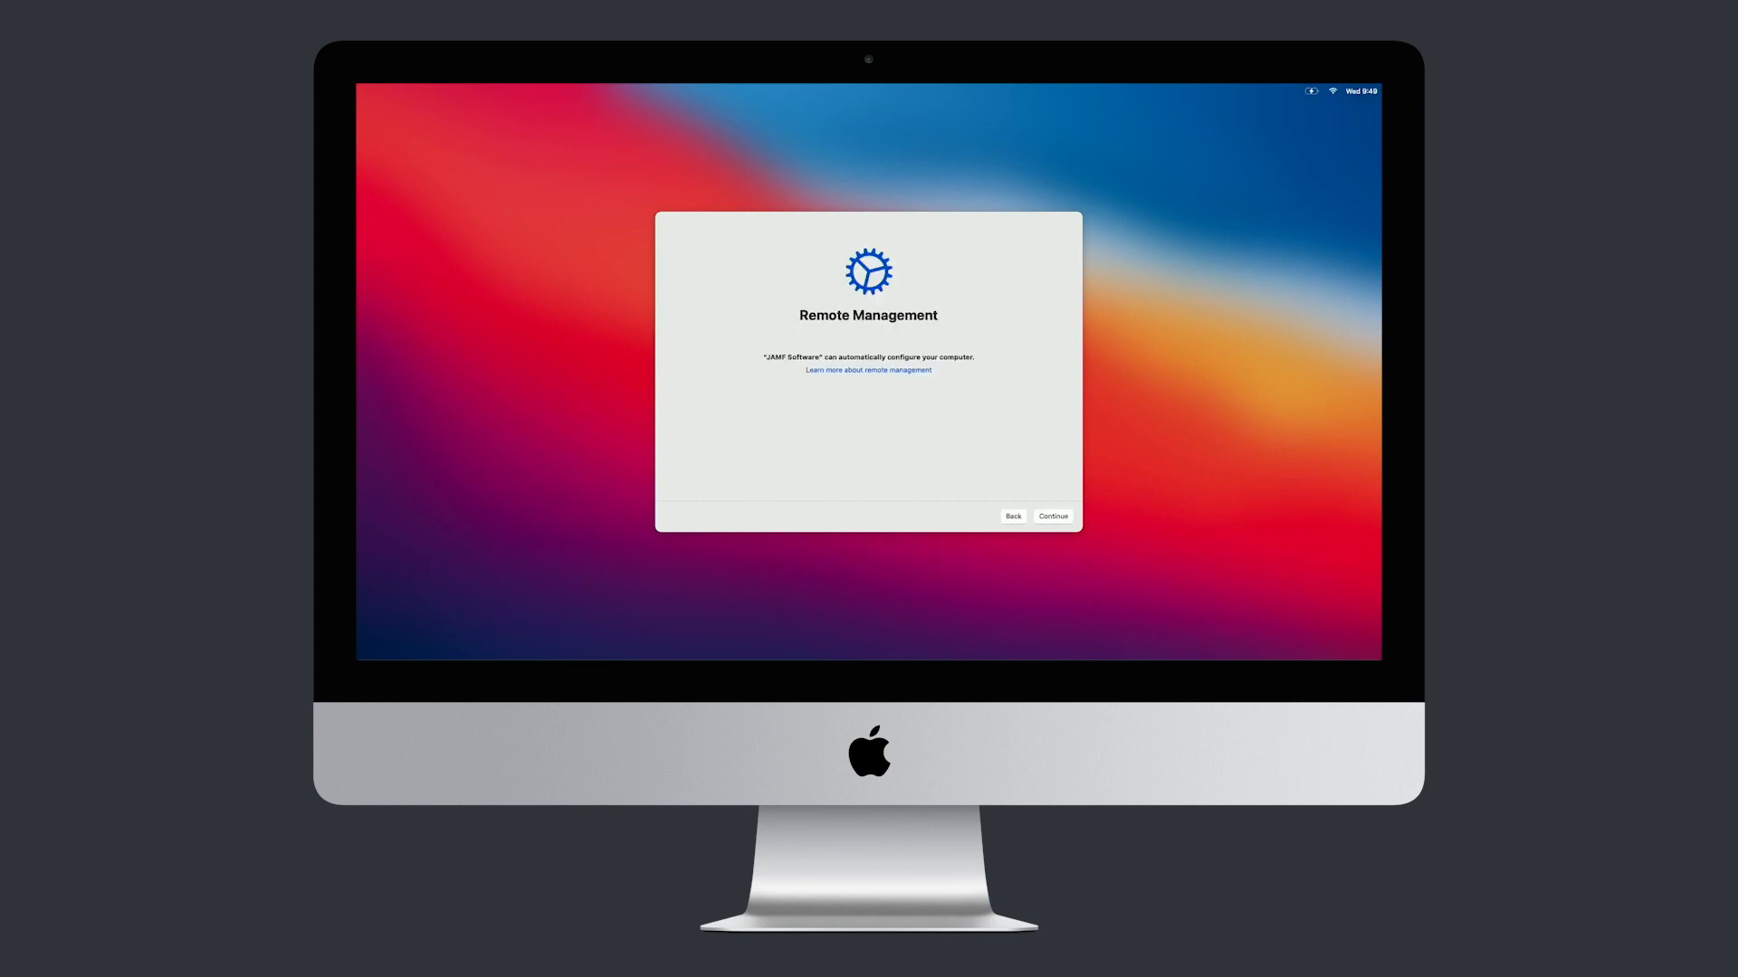
Continue with Jamf remote management and accept the Jamf Terms of Use.
click(1054, 516)
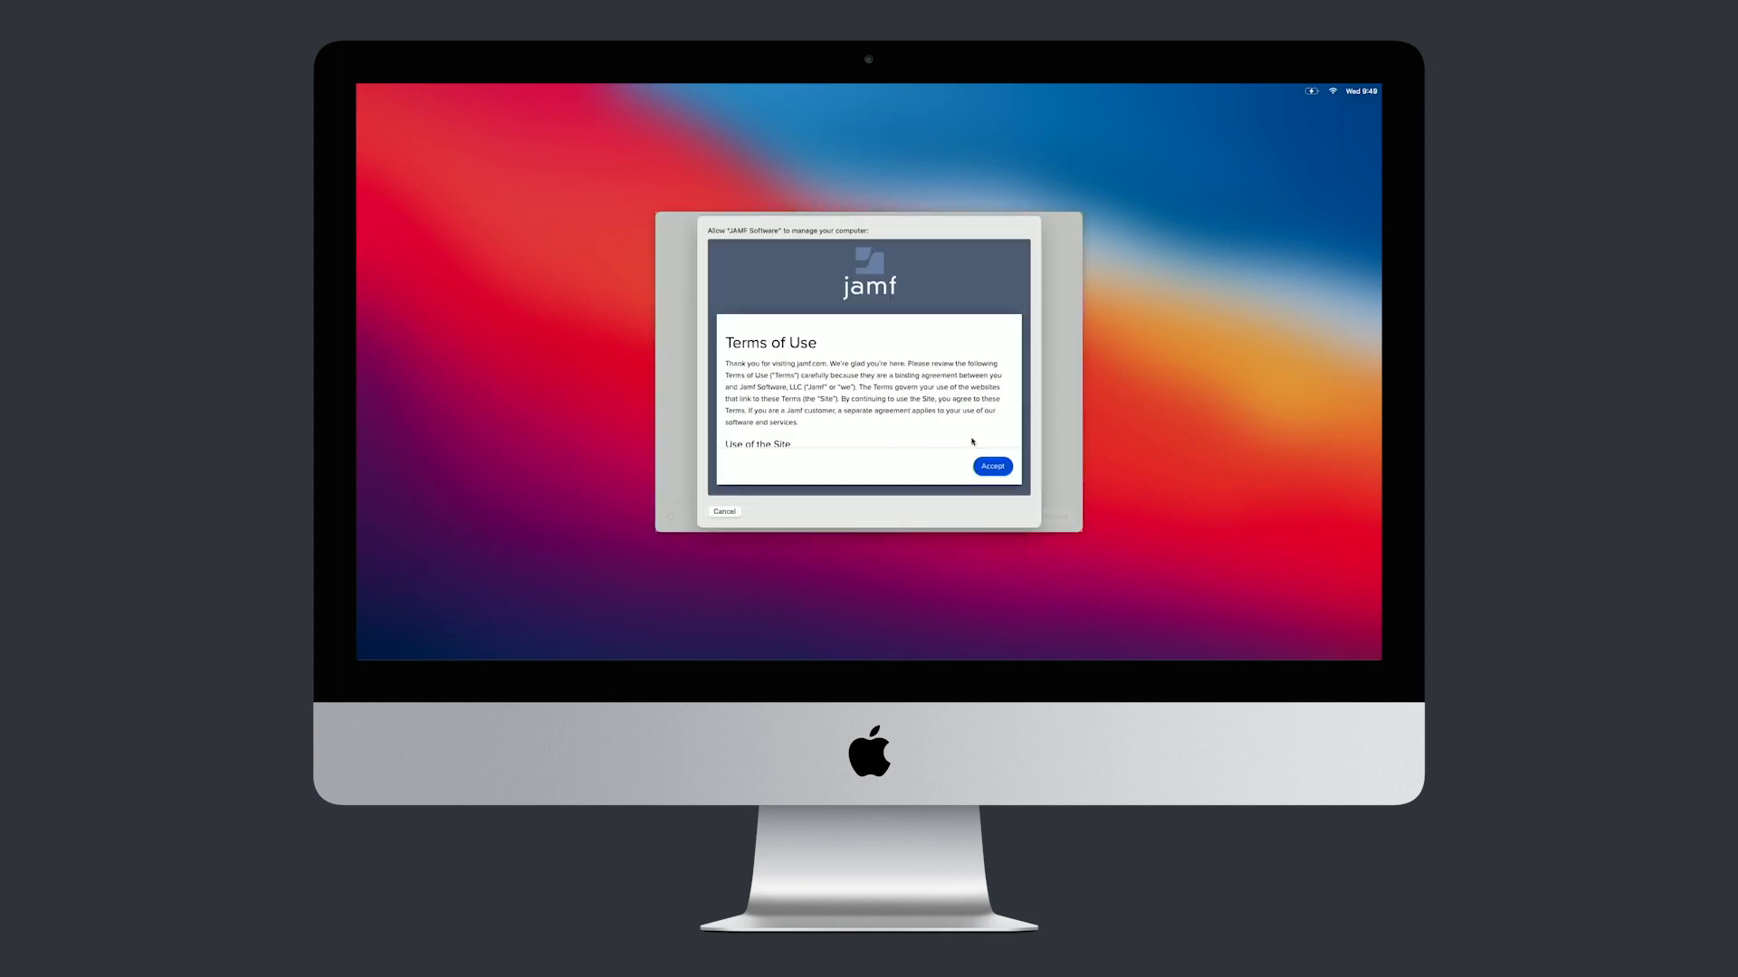
scroll(down, 3)
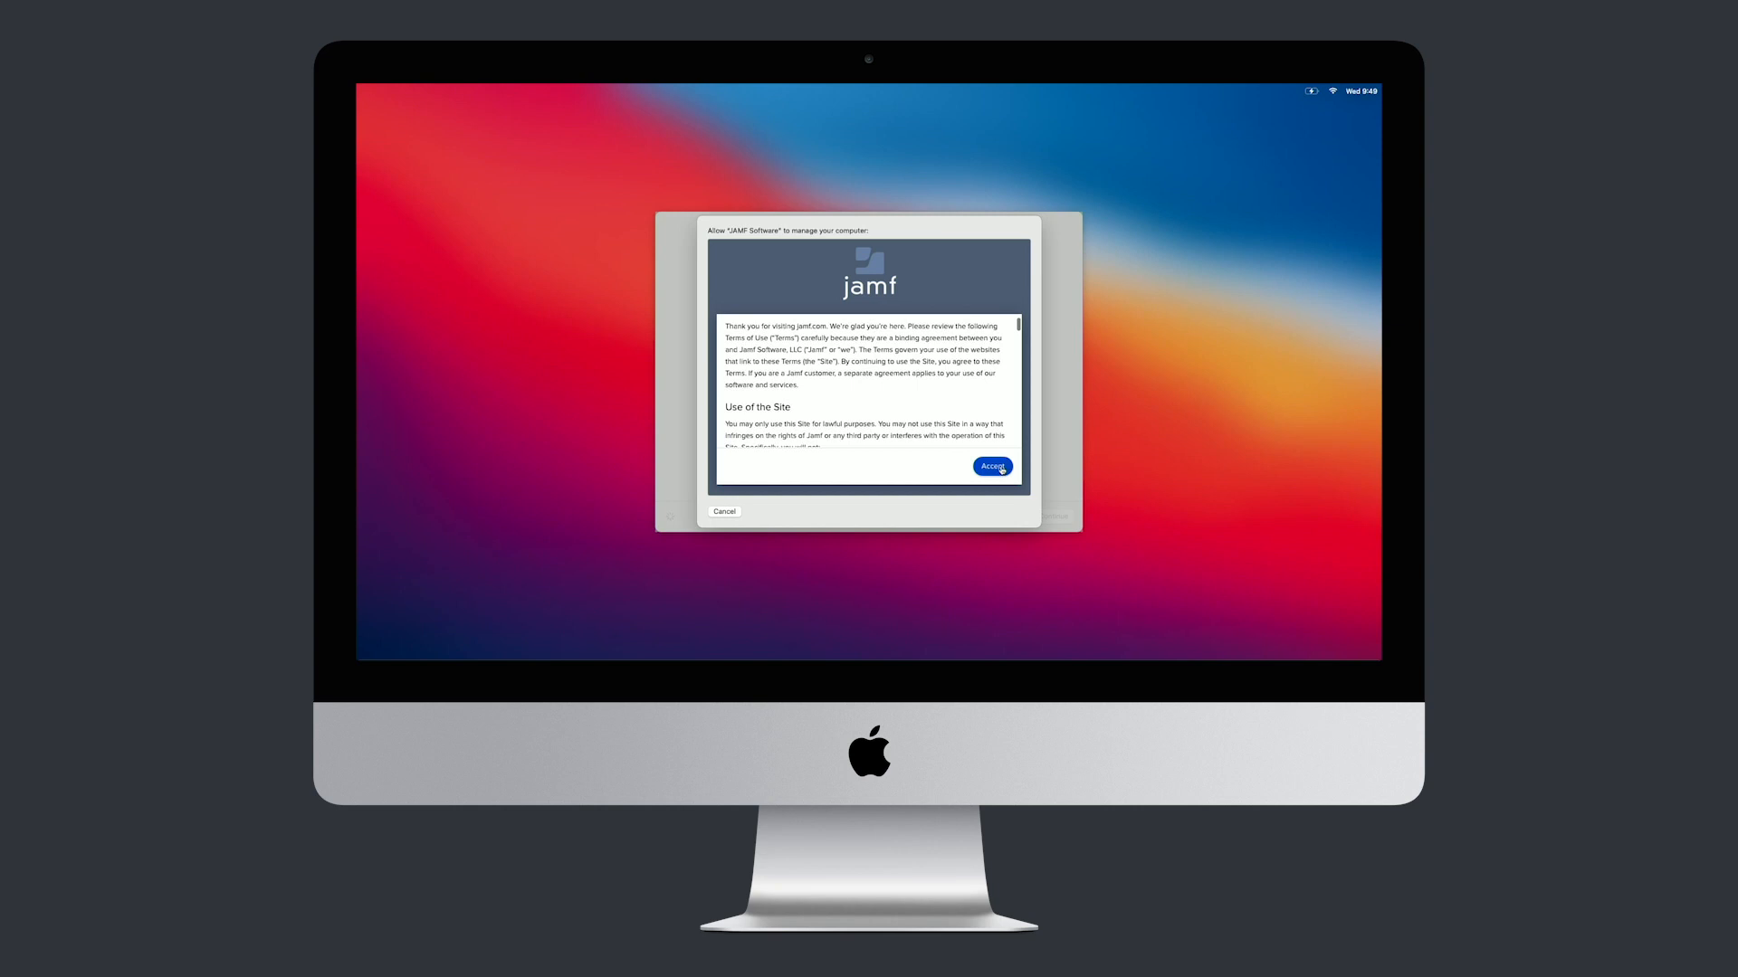
click(991, 467)
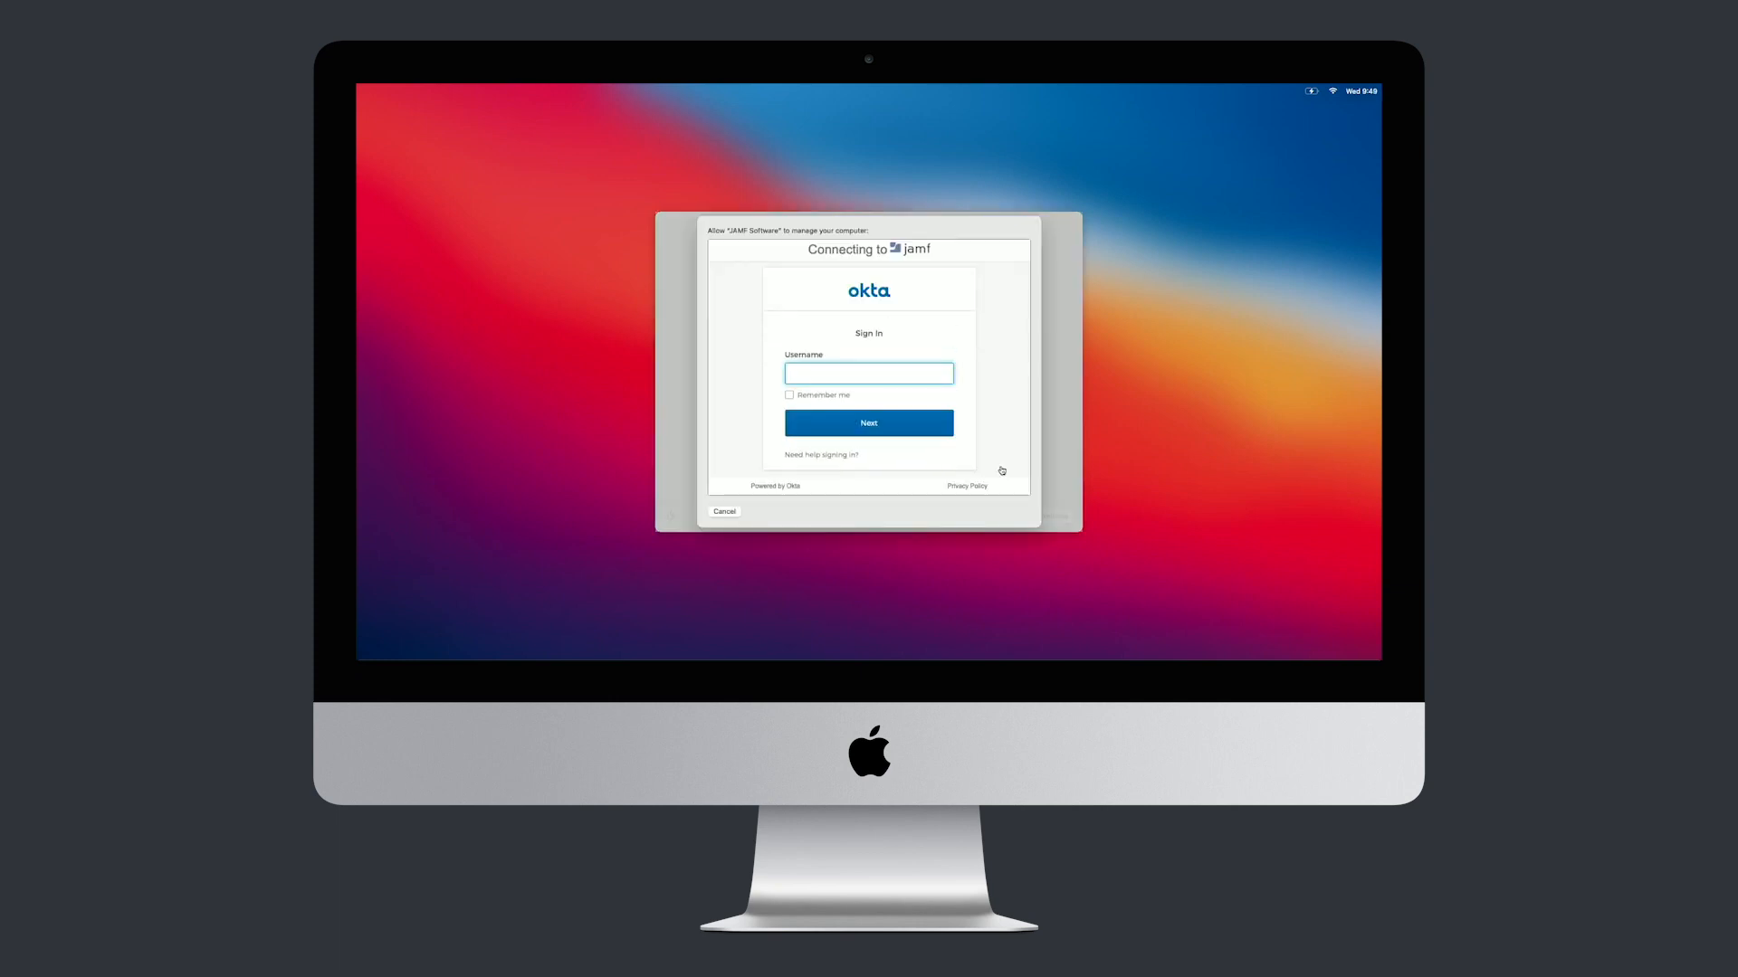
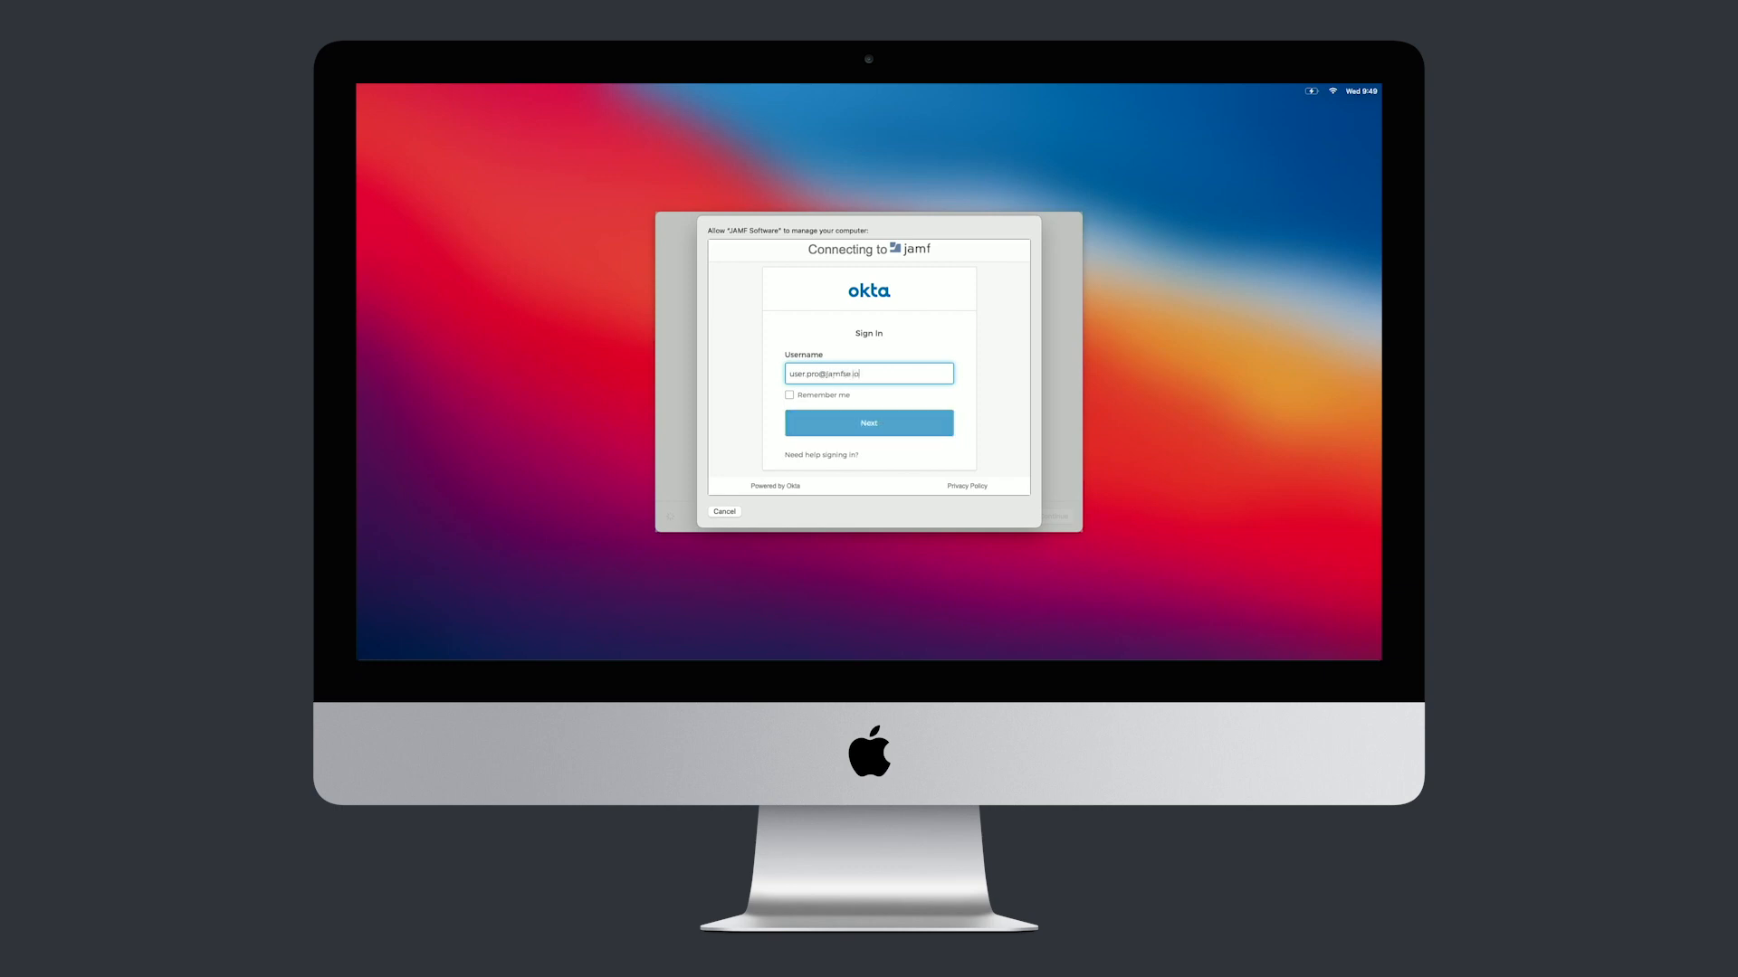
Sign in to Okta as 'user.p' with the work password and verify.
click(868, 423)
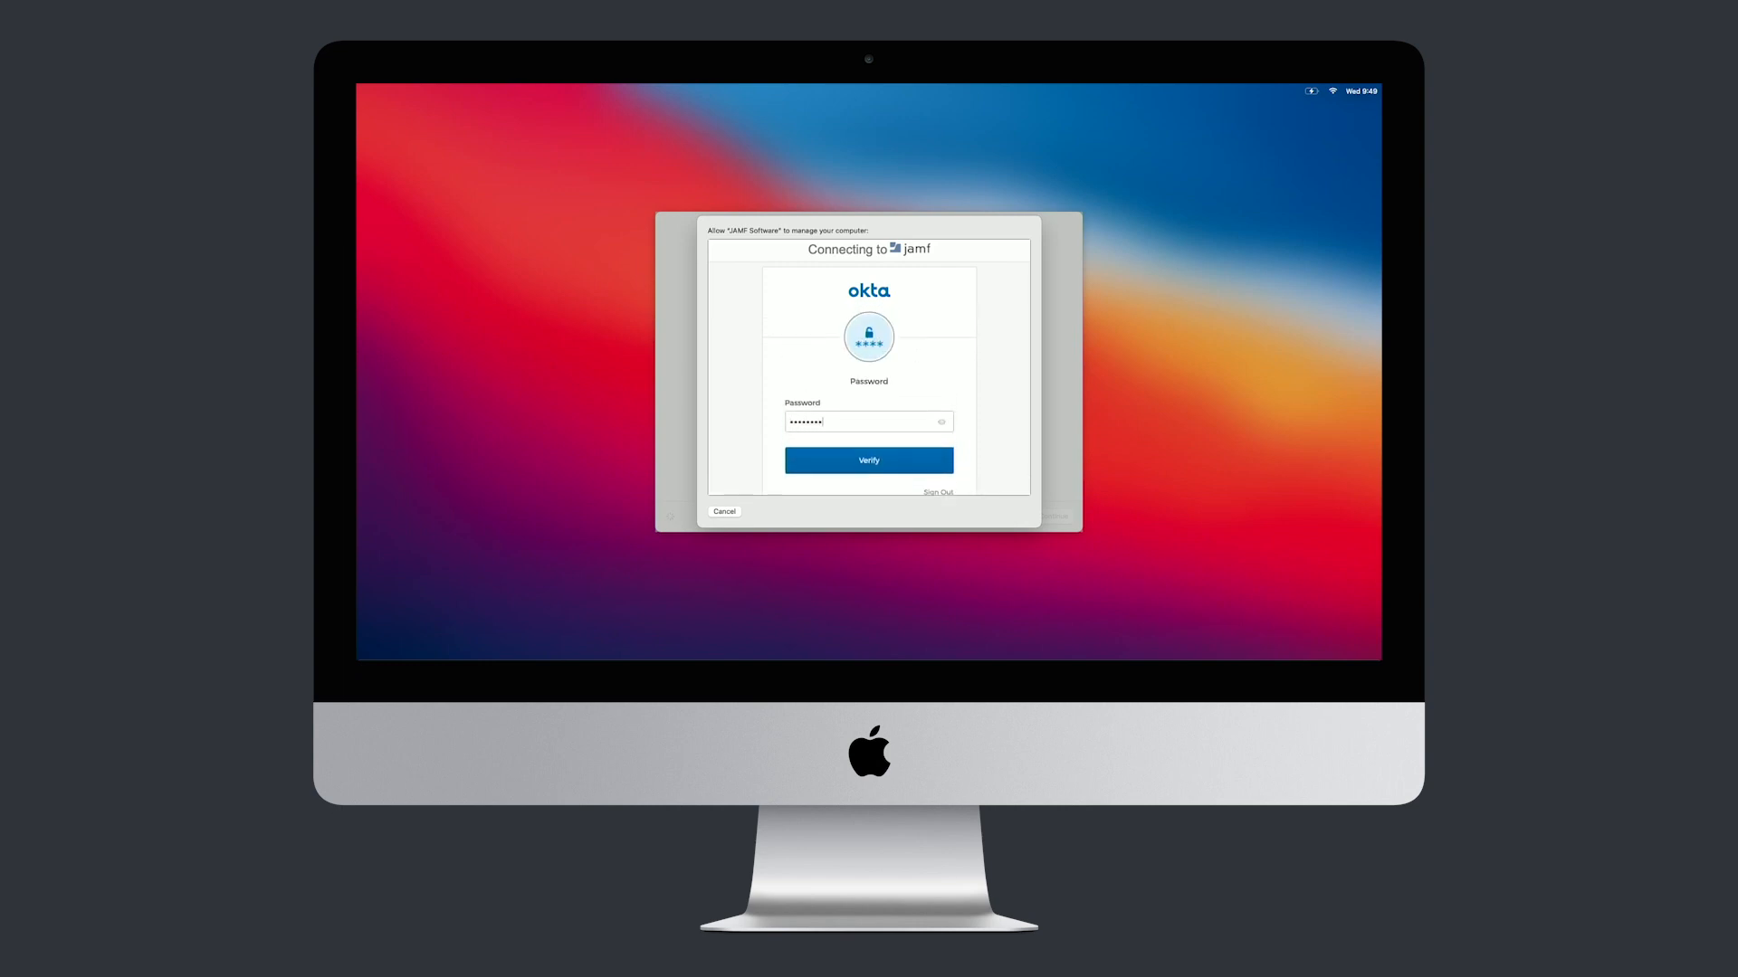
text(•••)
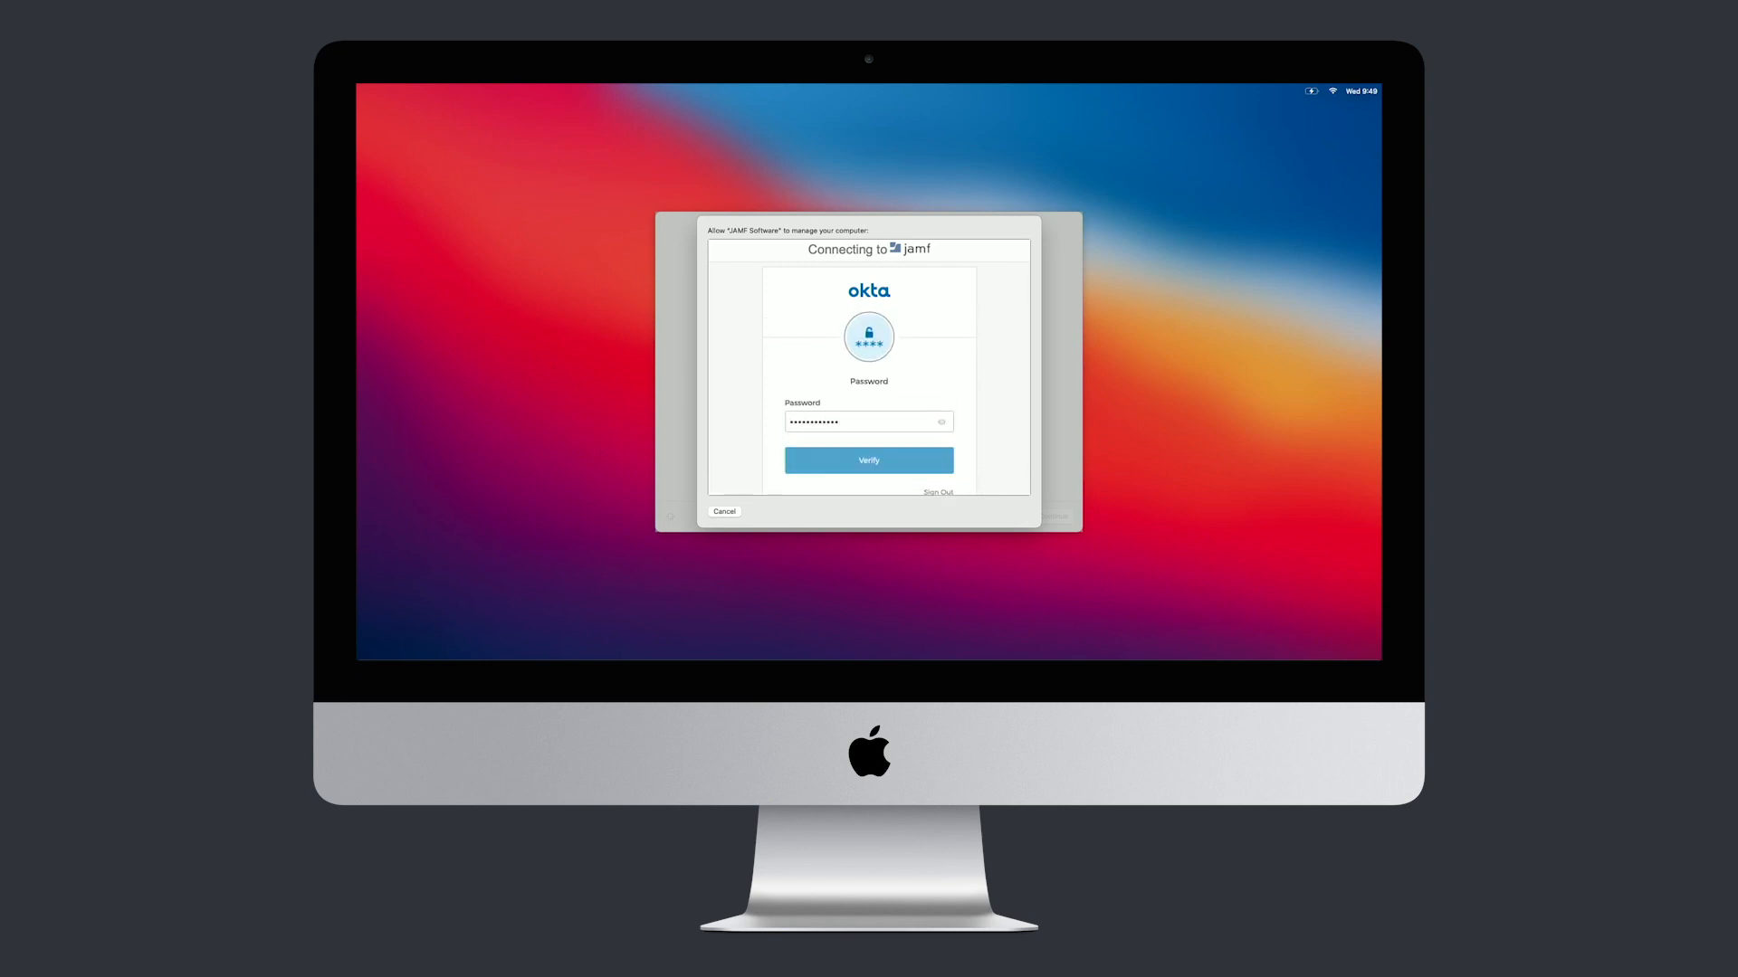
click(868, 459)
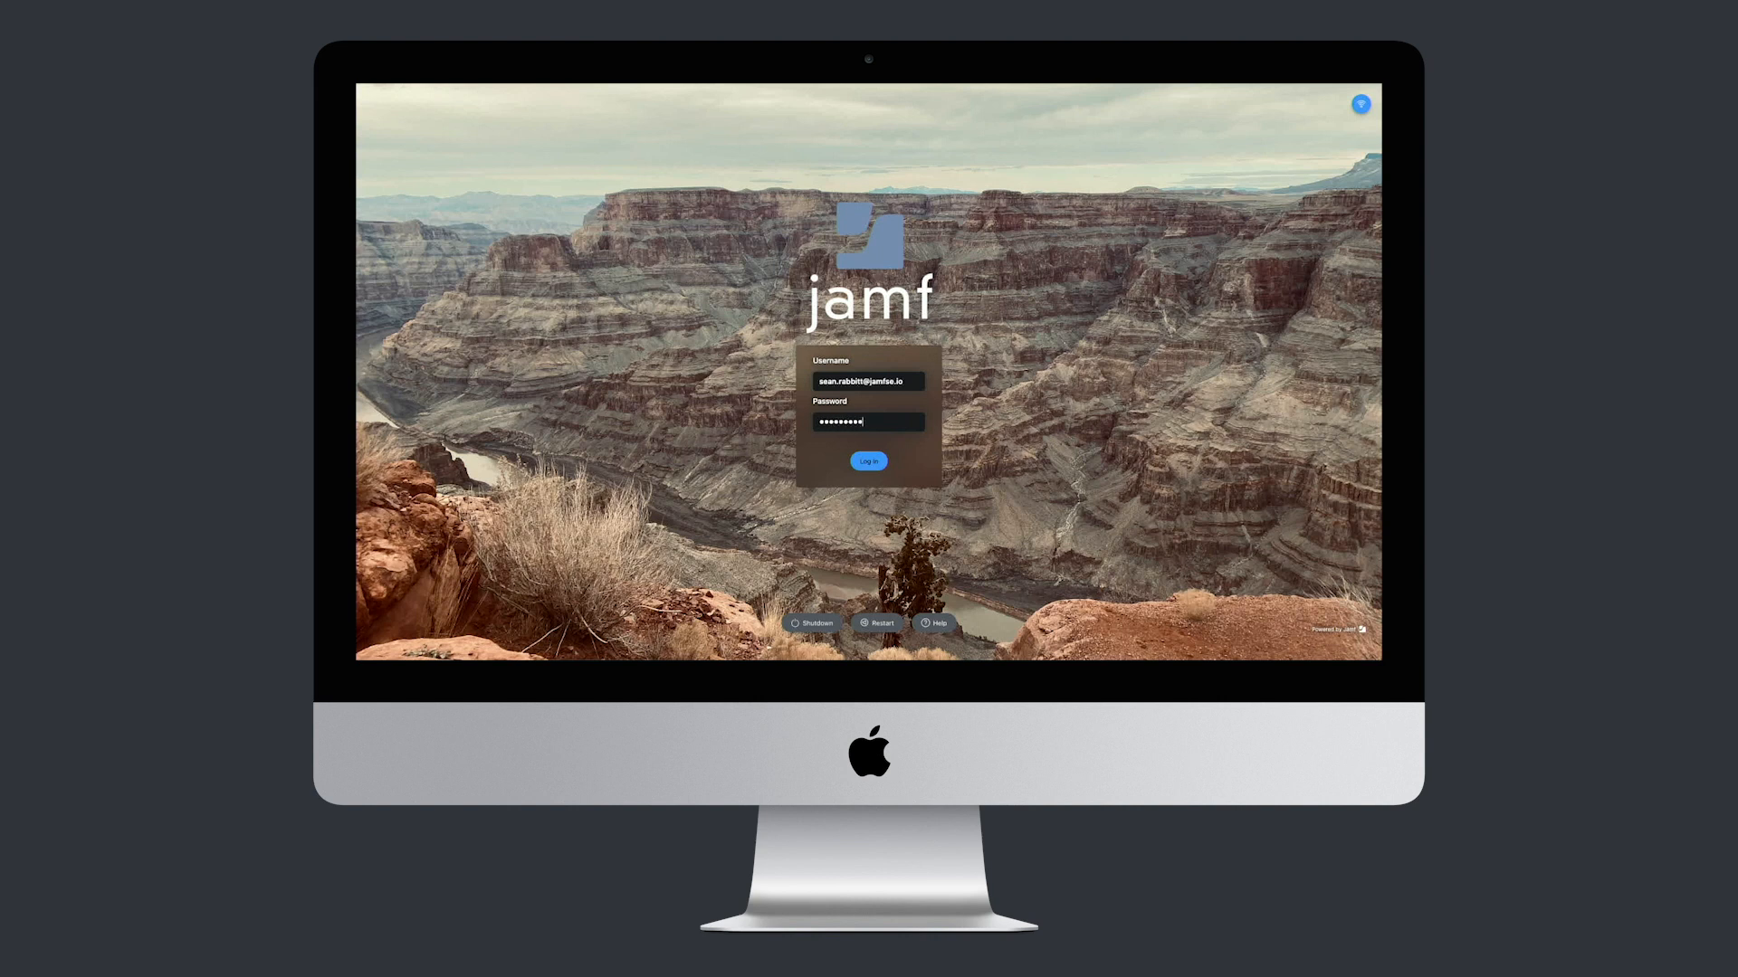
Log in to Jamf Connect and request an Okta Verify push notification for approval.
click(869, 462)
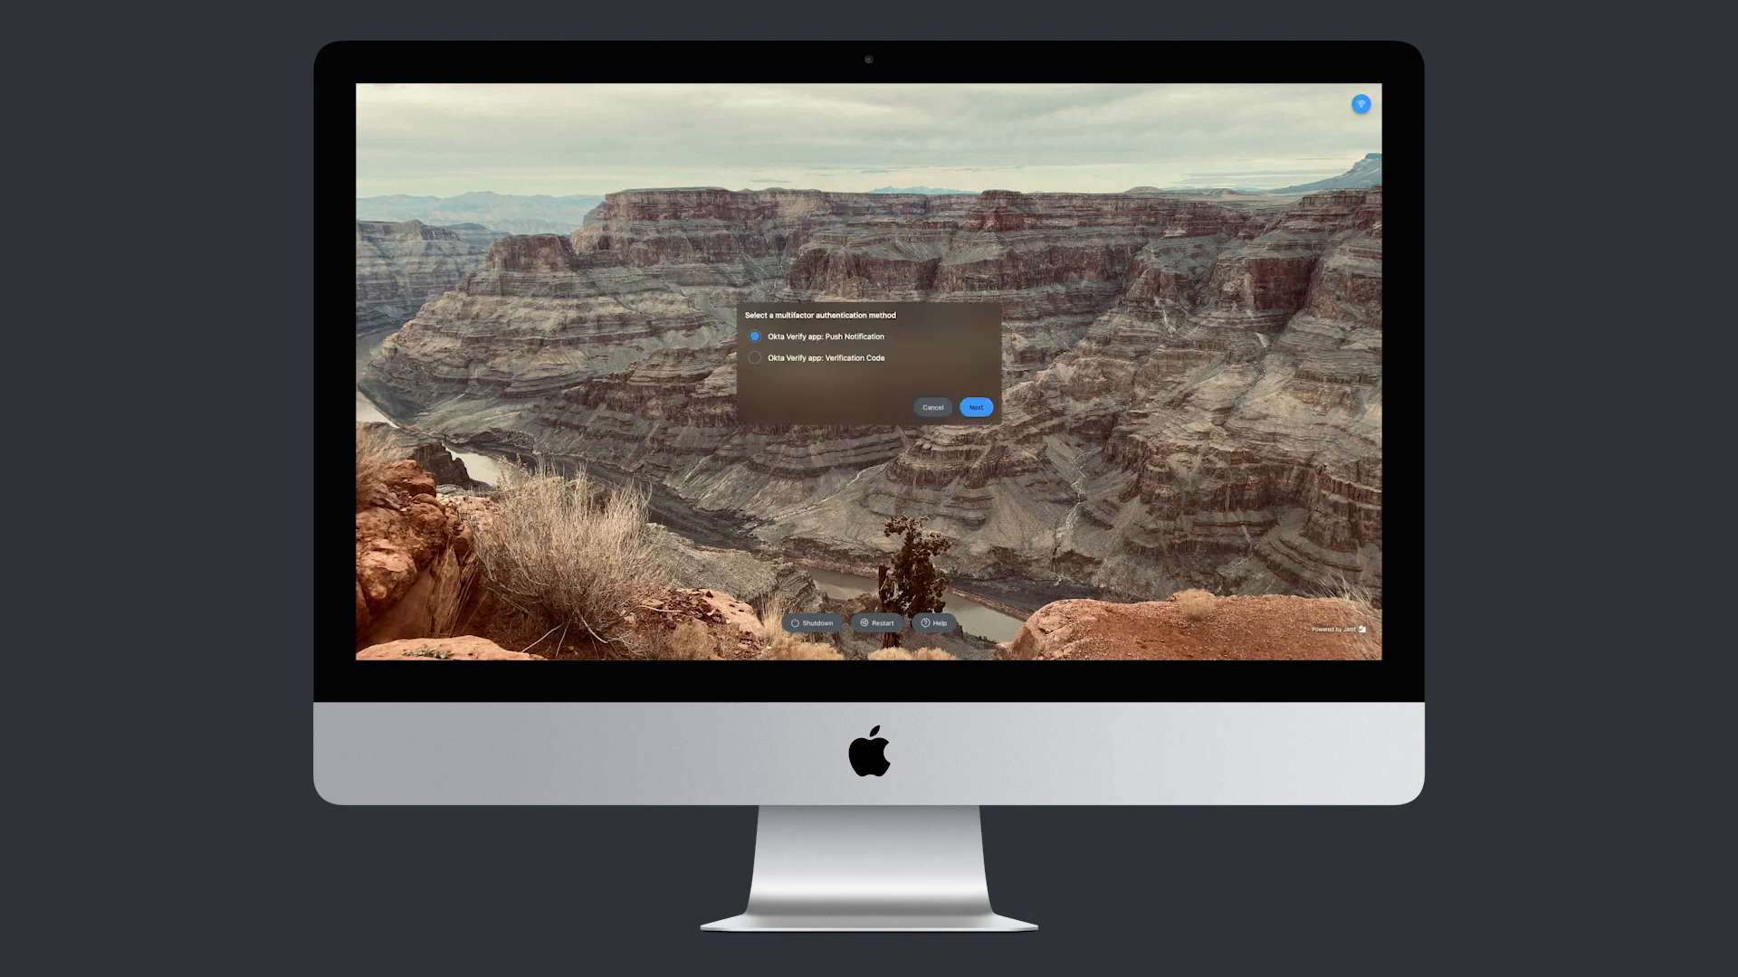
mouse_move(991, 391)
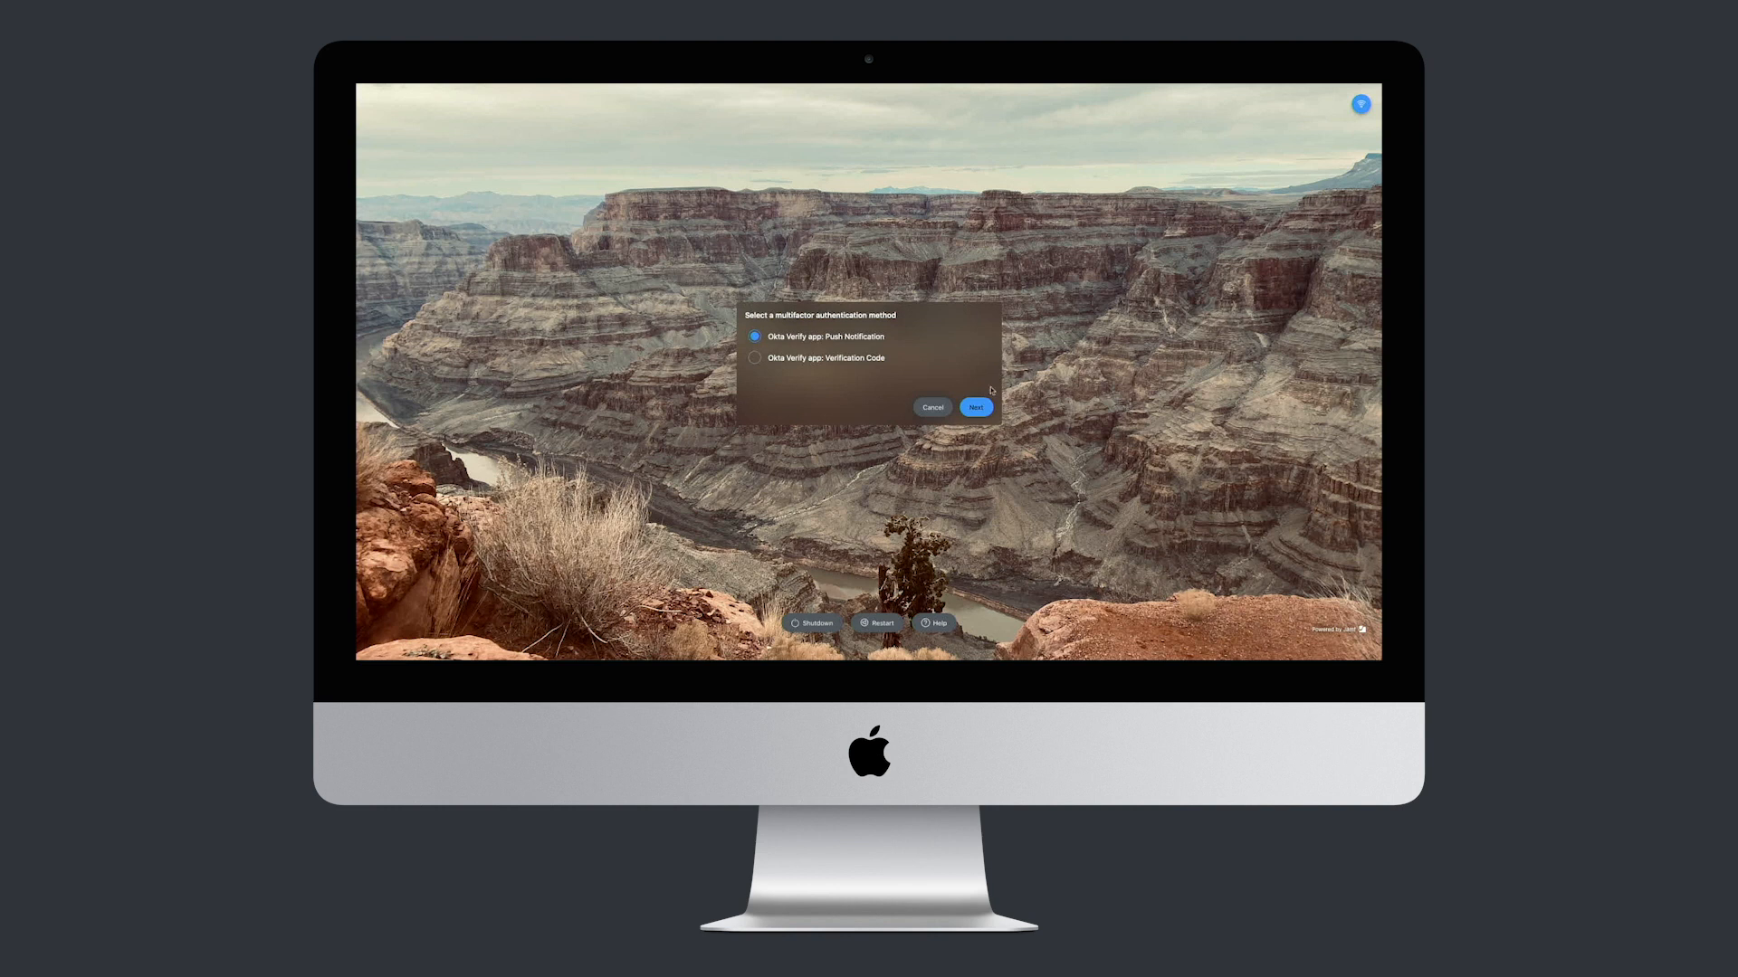
click(976, 407)
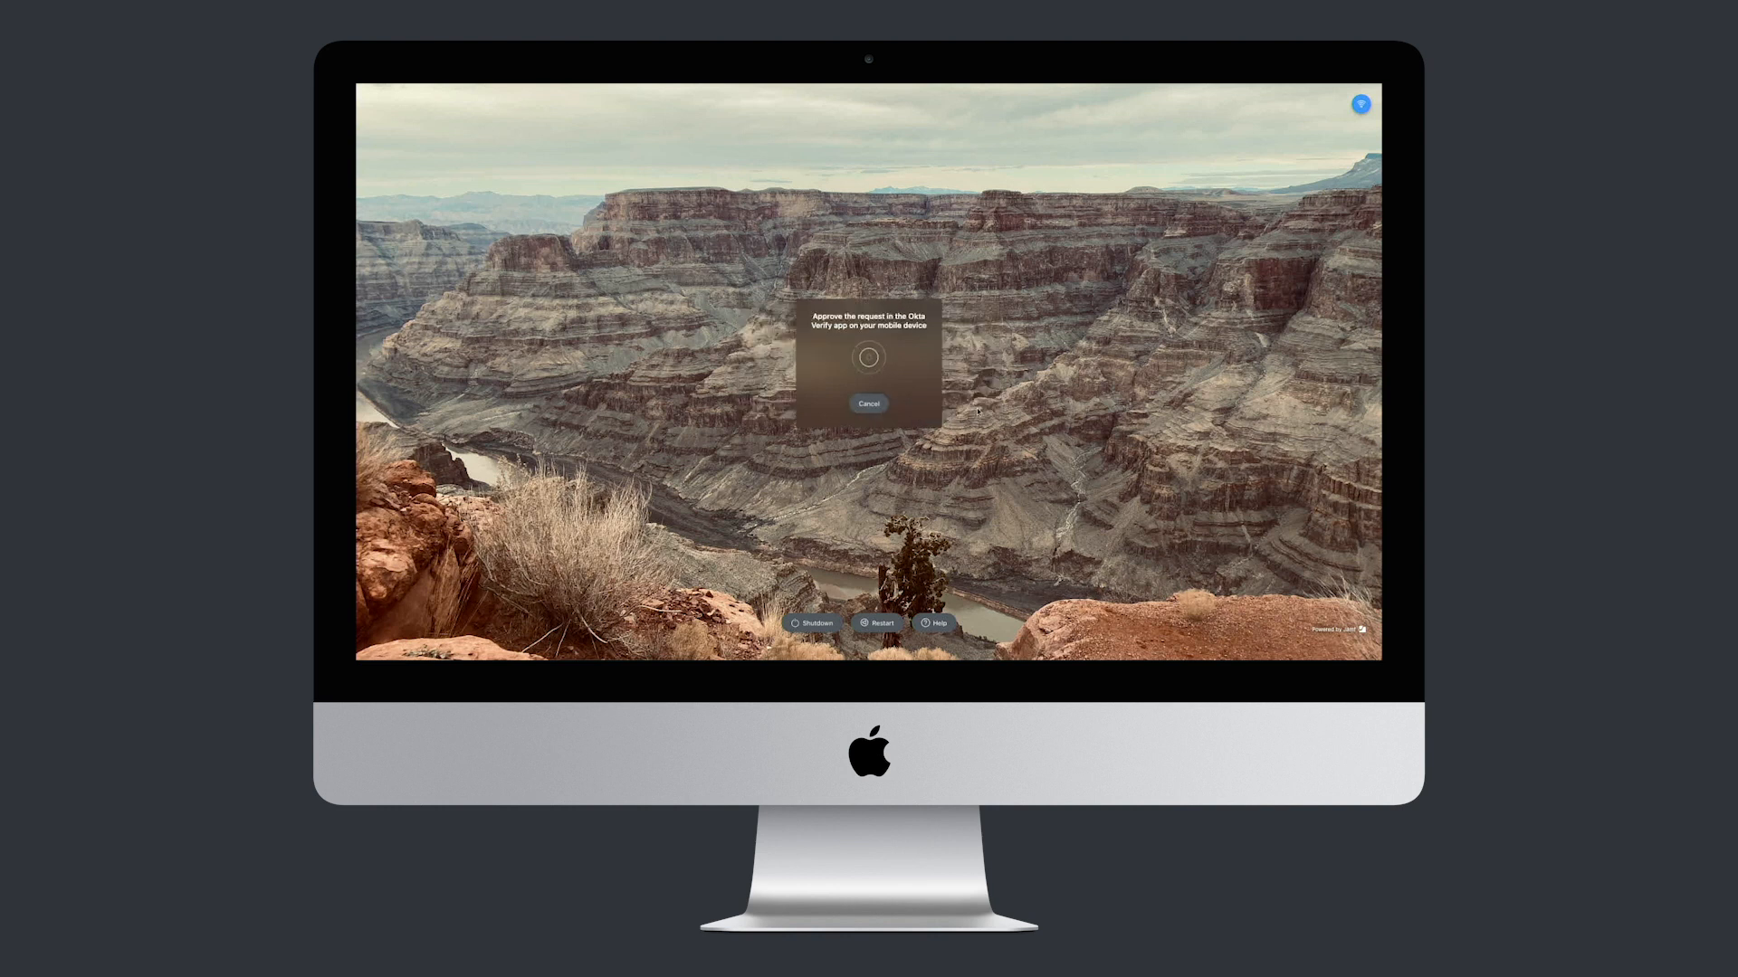